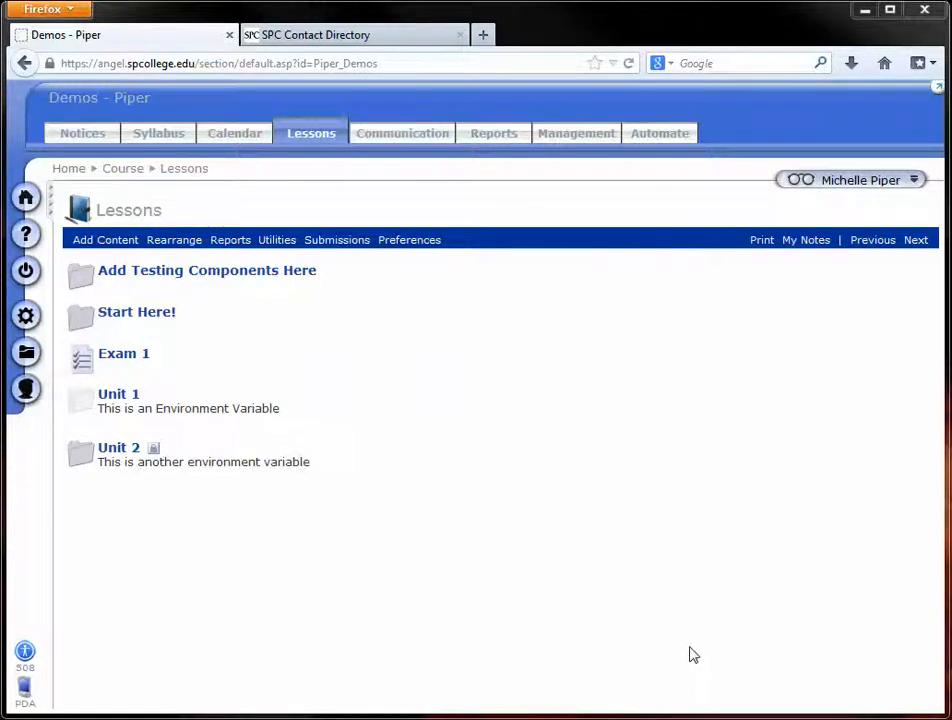
Open the Management tab to reach the course's Management Console.
click(575, 132)
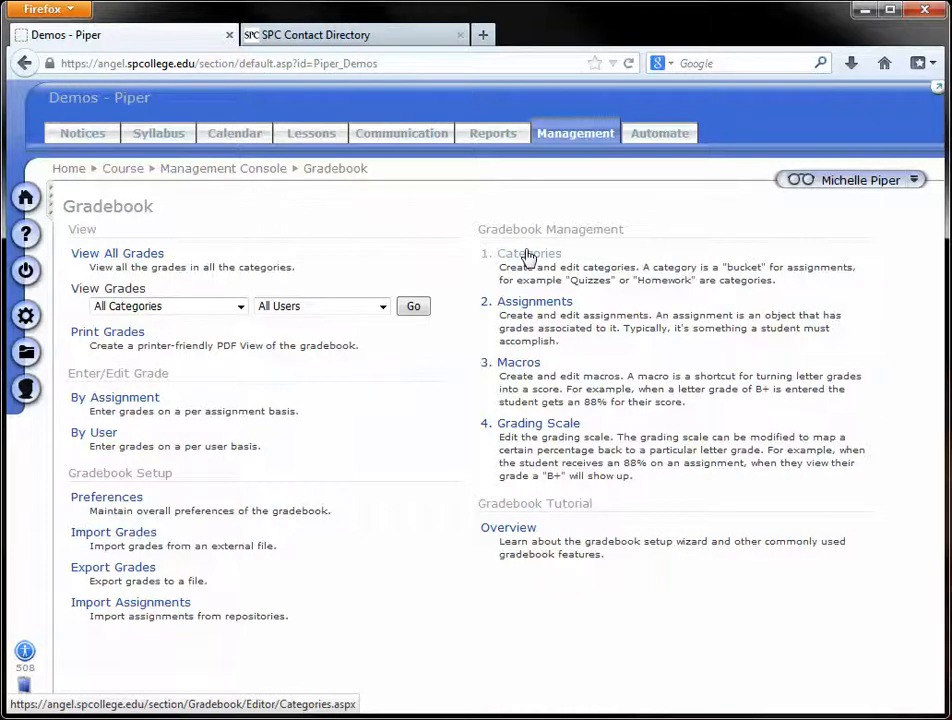
Open the Gradebook's Categories list from Gradebook Management.
click(528, 253)
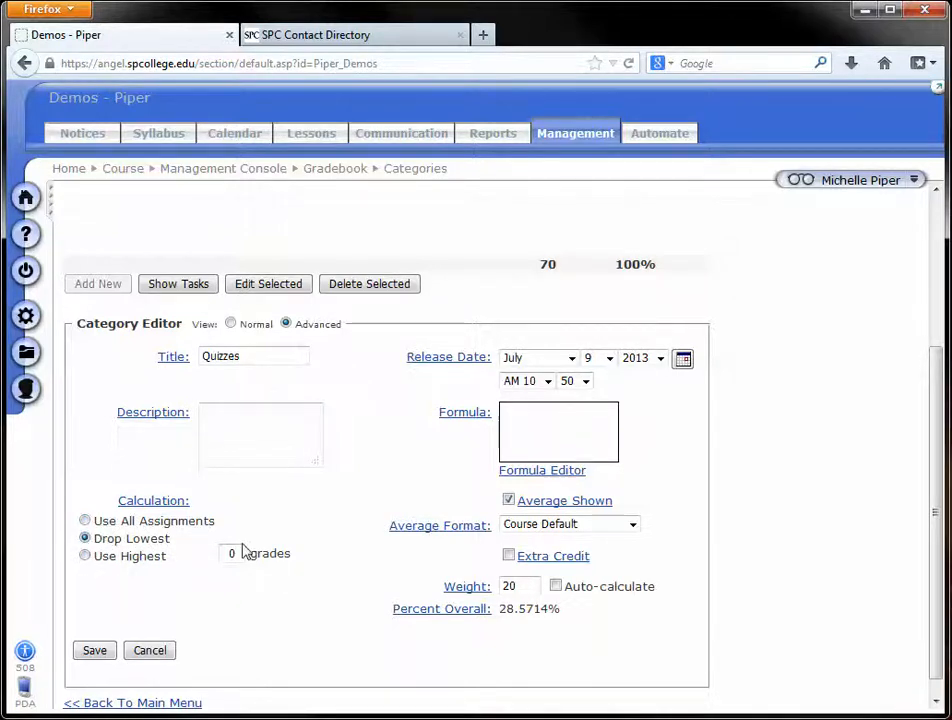
Make the Quizzes category use the highest 5 grades, keeping weight 20.
click(94, 650)
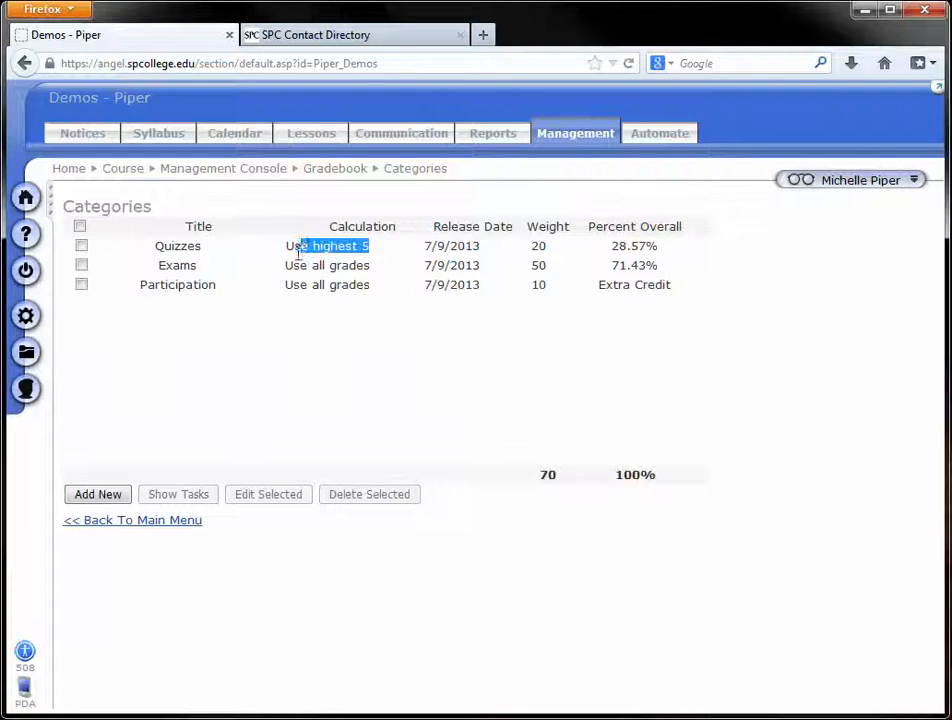